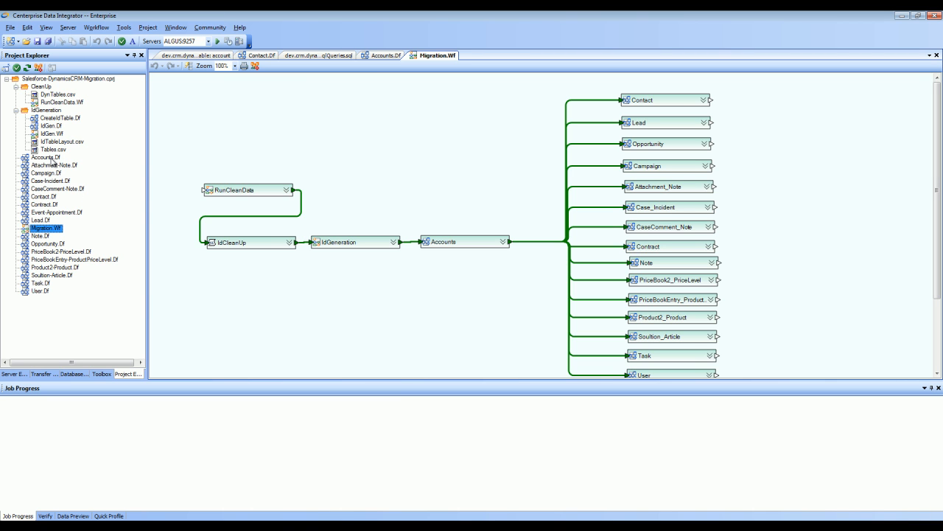
Show the Accounts dataflow mapping Salesforce Account fields to the CRM account entity
click(384, 55)
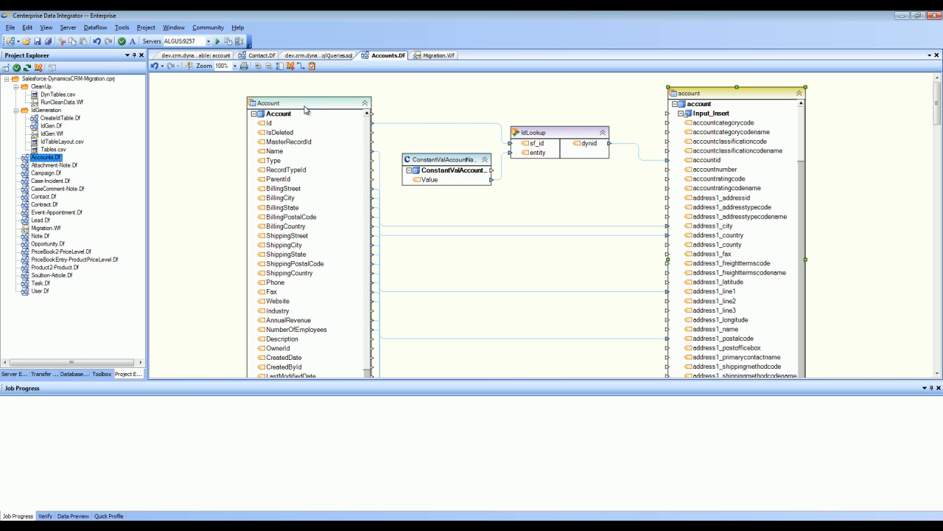
mouse_move(709, 93)
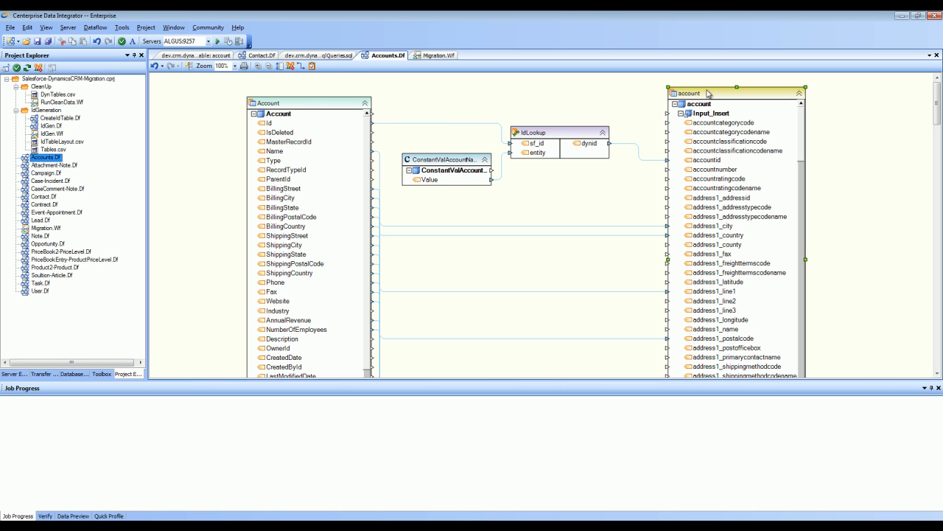
mouse_move(715, 188)
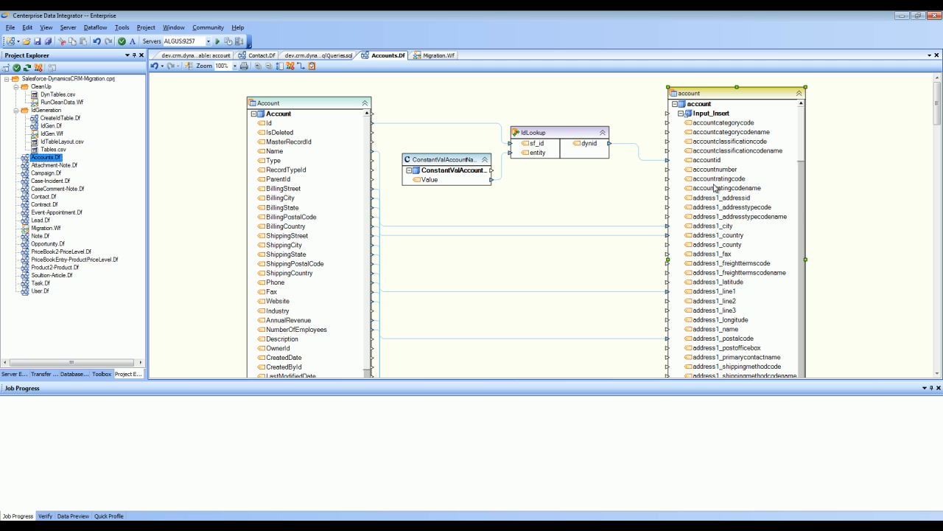
mouse_move(560, 218)
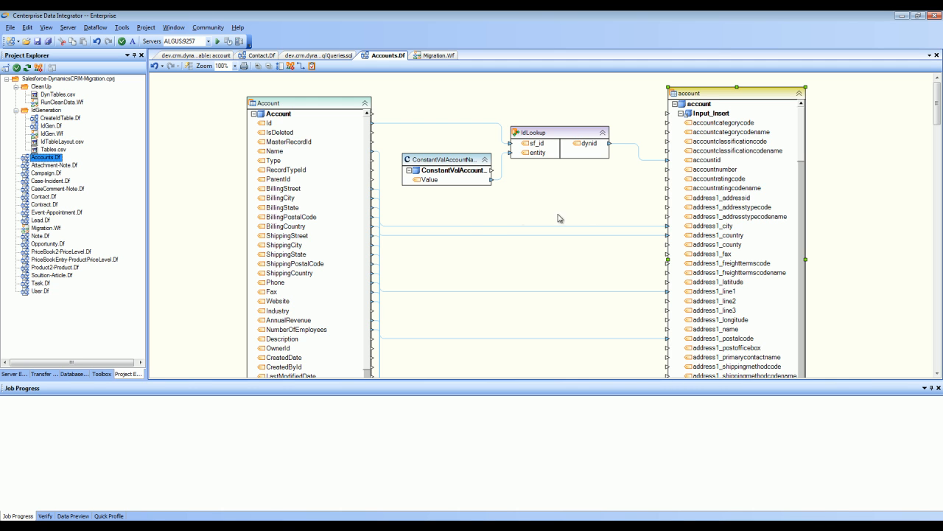
mouse_move(446, 224)
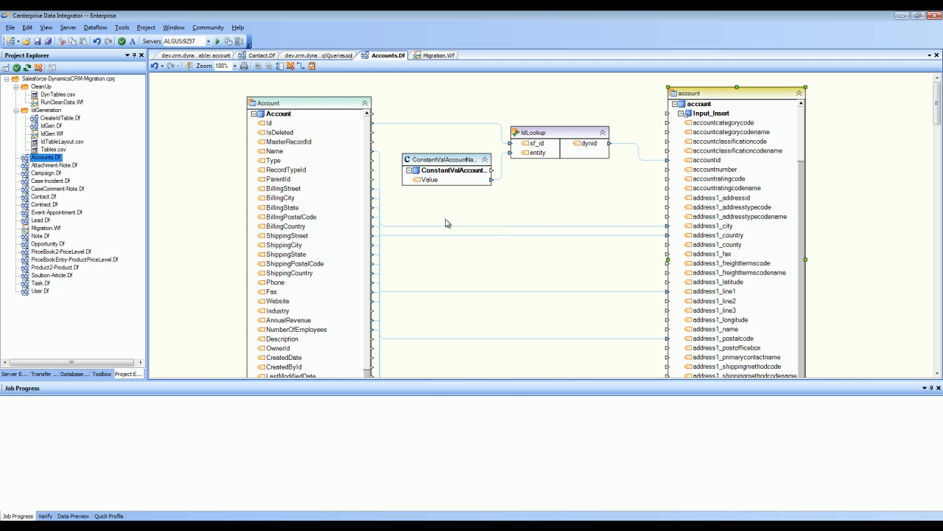
mouse_move(607, 114)
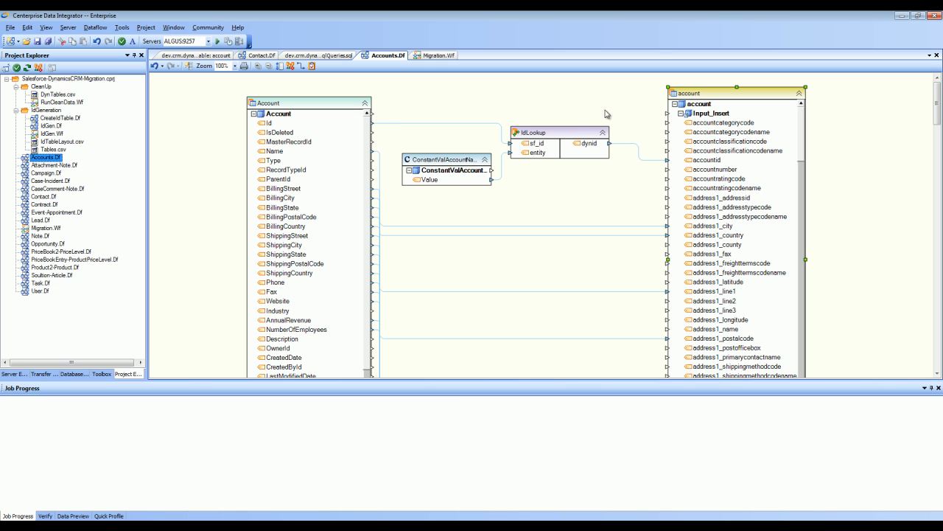
mouse_move(590, 130)
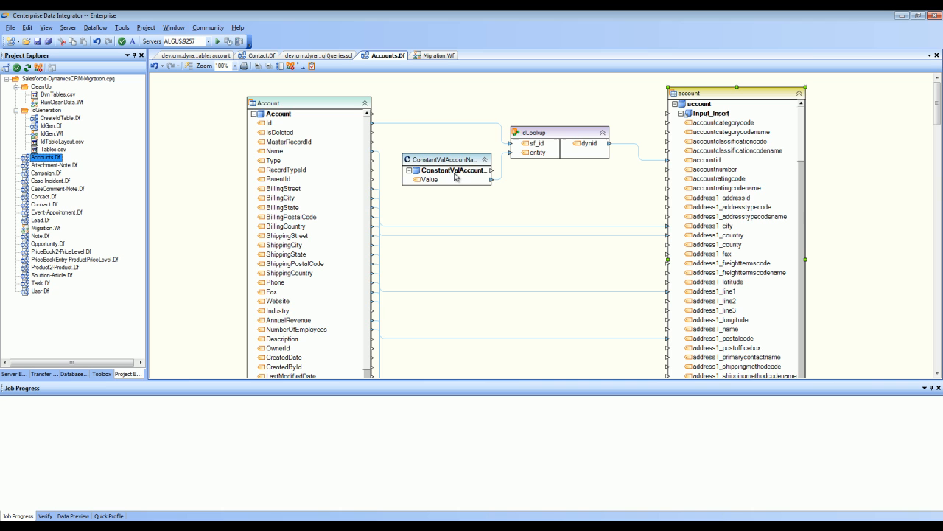
Return to the Migration.Wf workflow diagram with cleanup, ID generation and Accounts steps
click(45, 229)
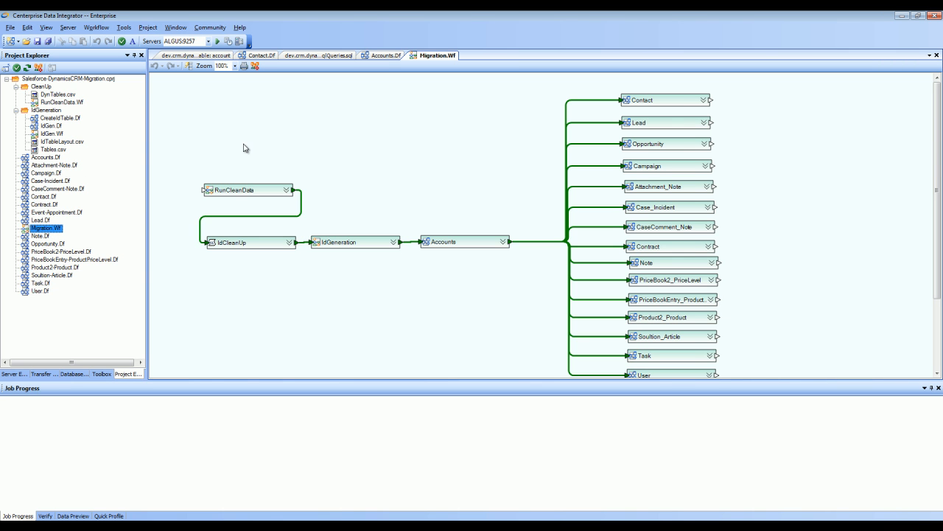
mouse_move(234, 148)
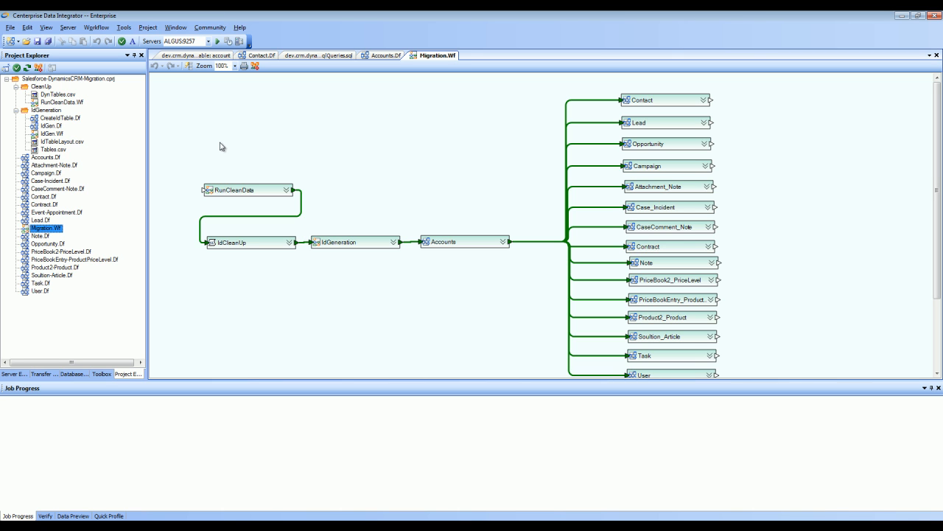
mouse_move(274, 224)
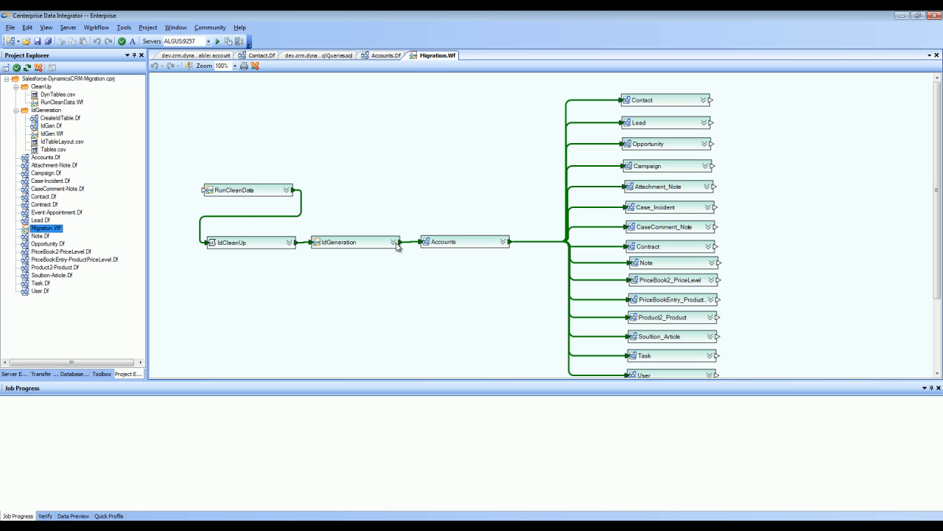
mouse_move(269, 197)
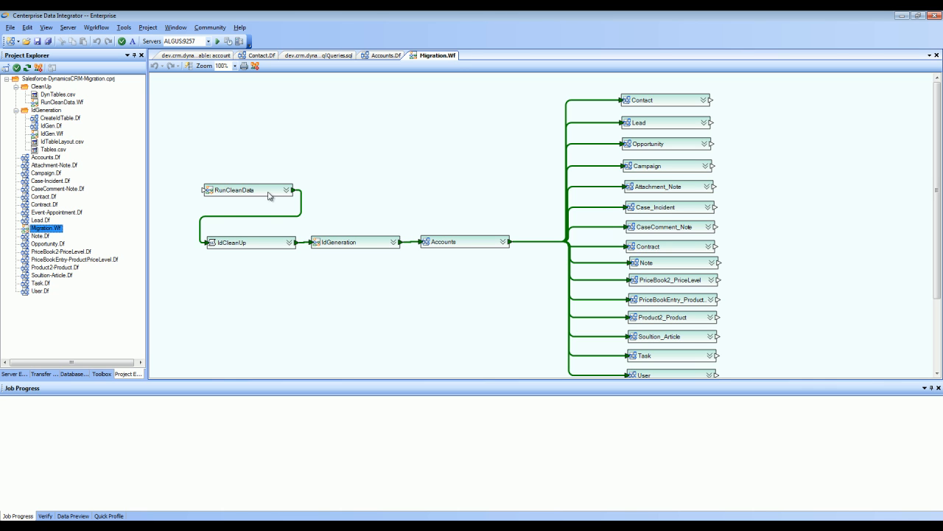
mouse_move(239, 250)
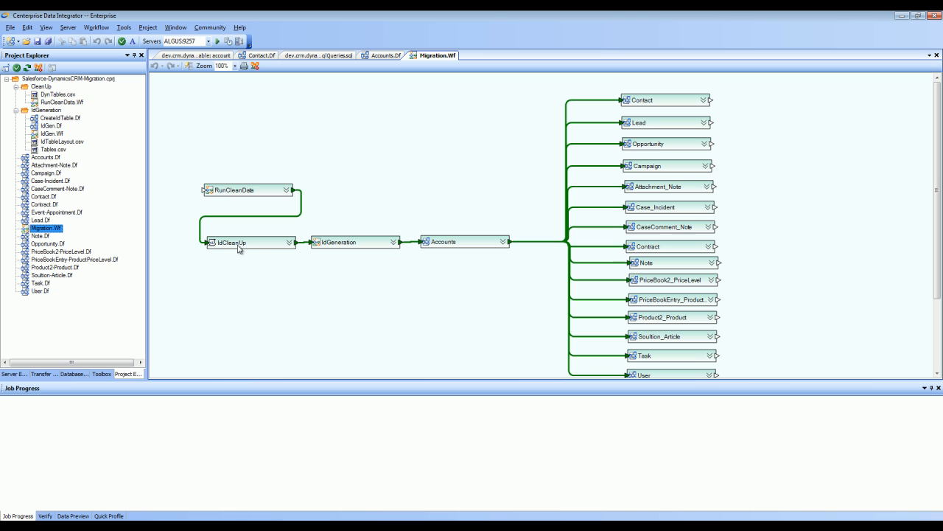
mouse_move(333, 194)
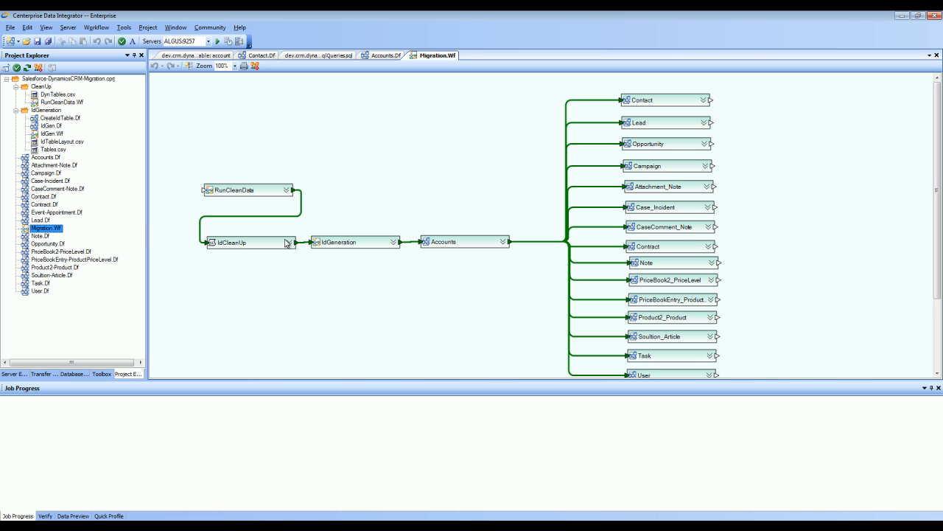
mouse_move(246, 269)
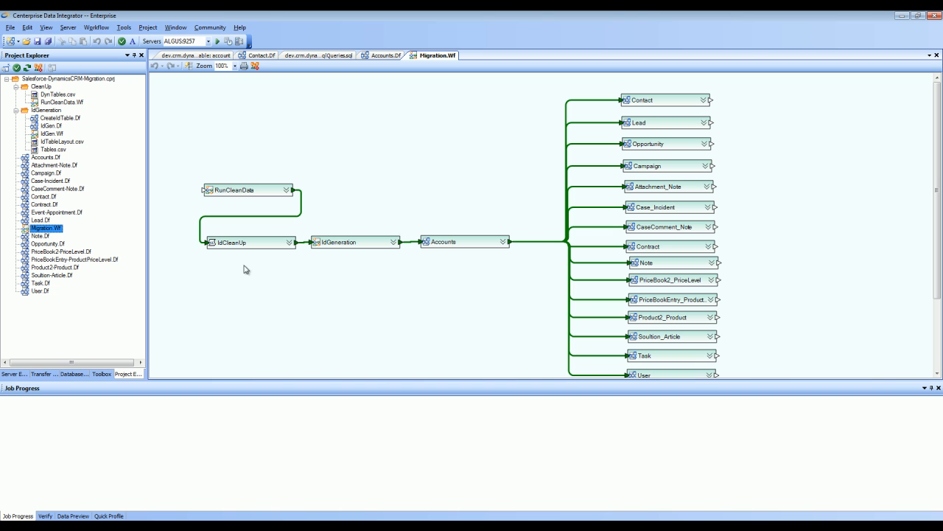
mouse_move(266, 259)
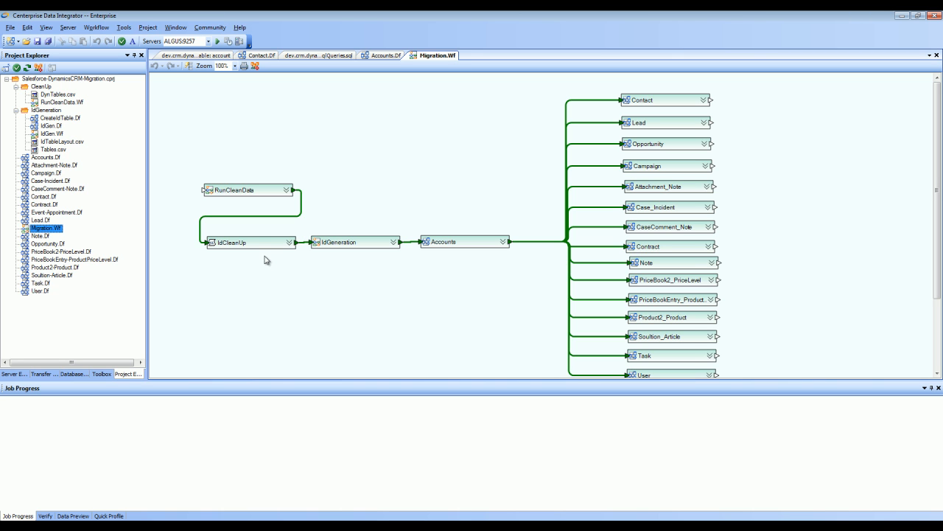
mouse_move(370, 273)
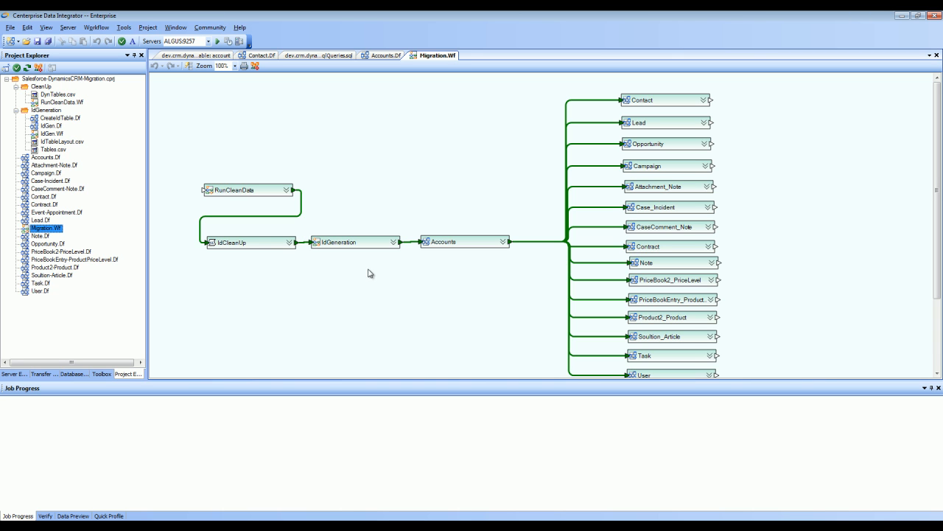
mouse_move(593, 160)
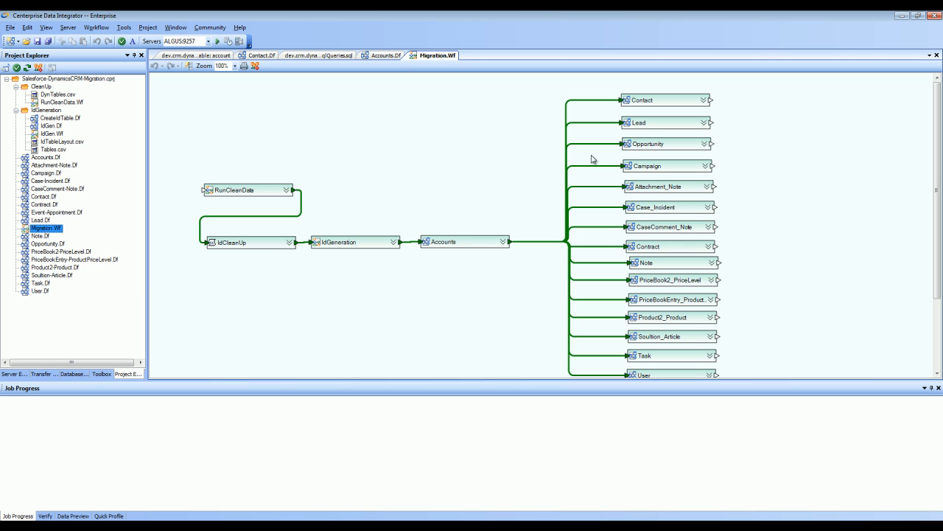
mouse_move(609, 169)
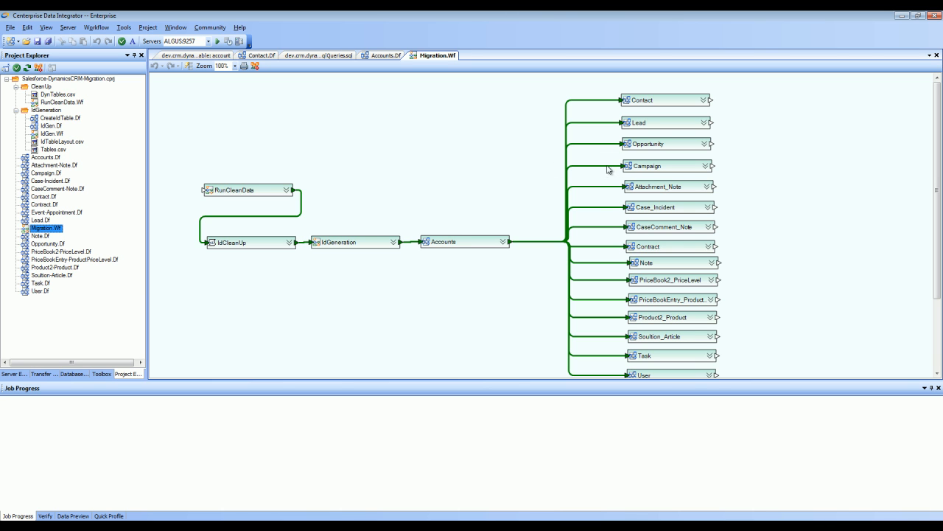
mouse_move(664, 257)
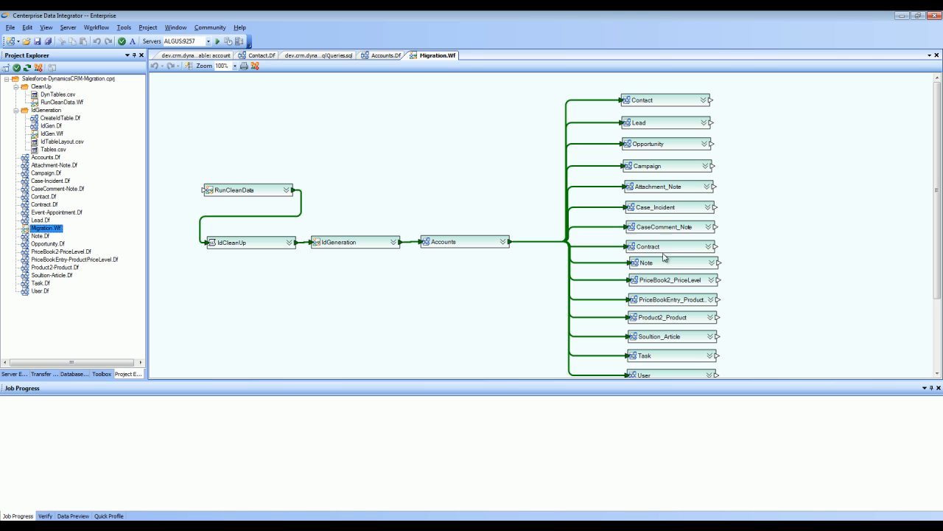
mouse_move(656, 209)
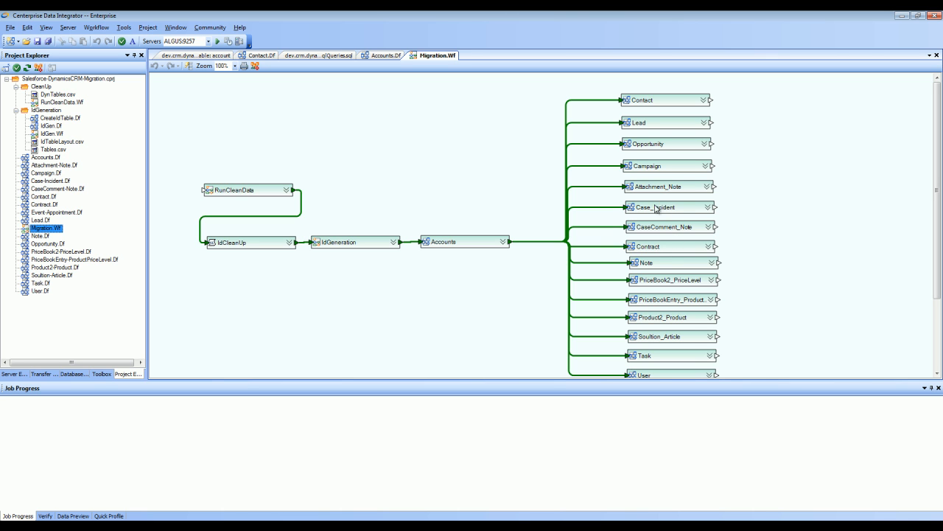
mouse_move(554, 263)
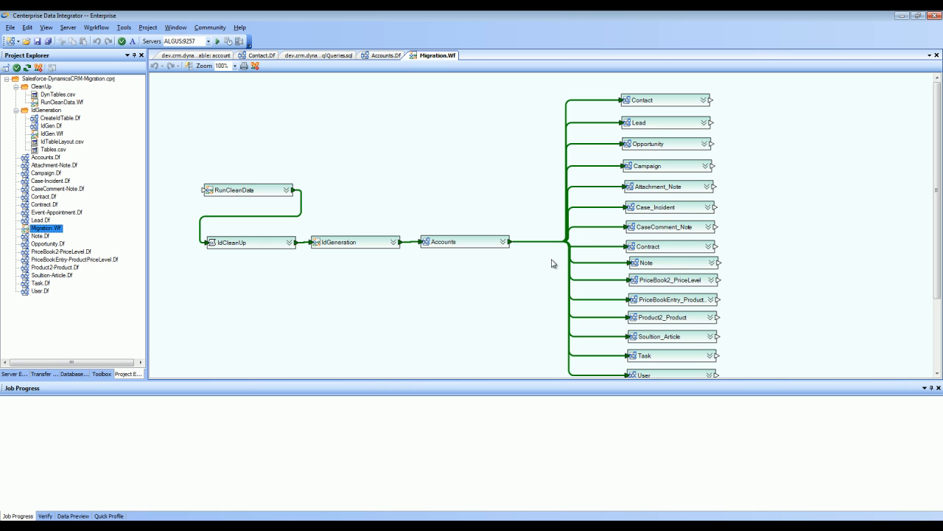
mouse_move(435, 251)
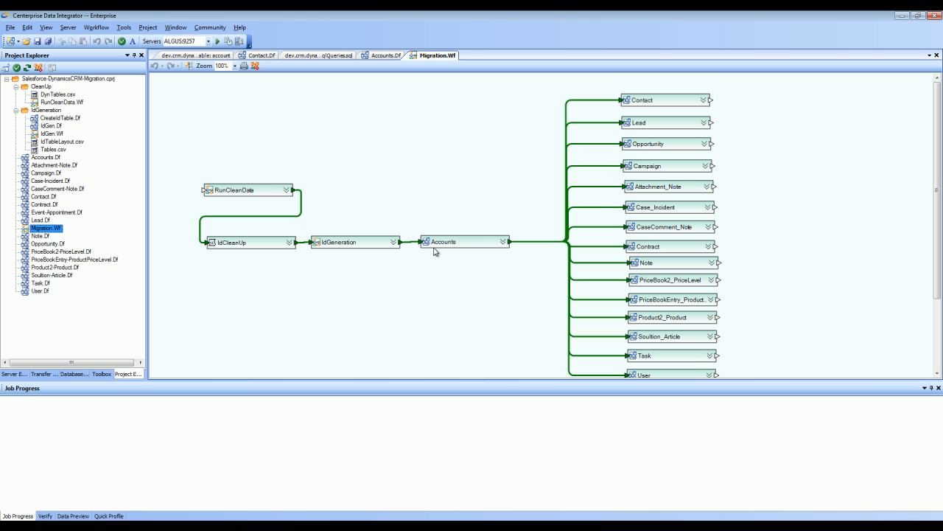
mouse_move(317, 212)
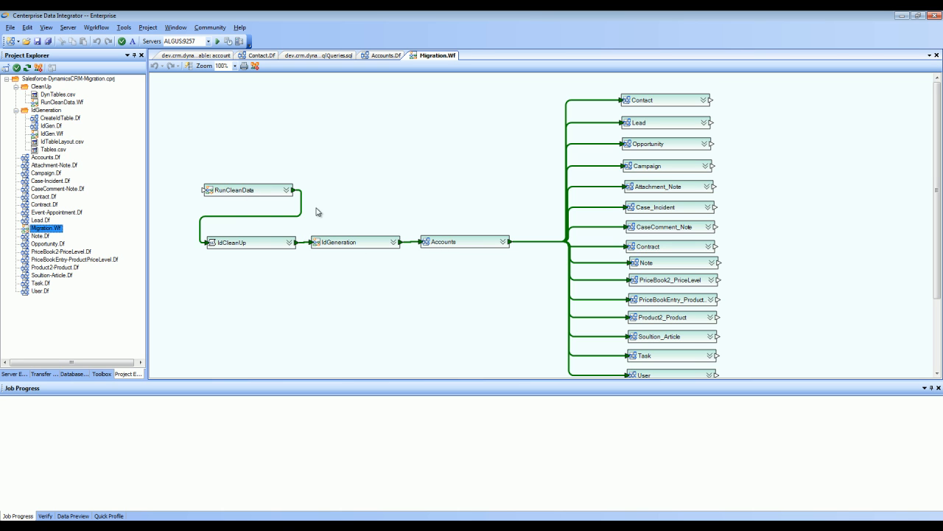
mouse_move(256, 275)
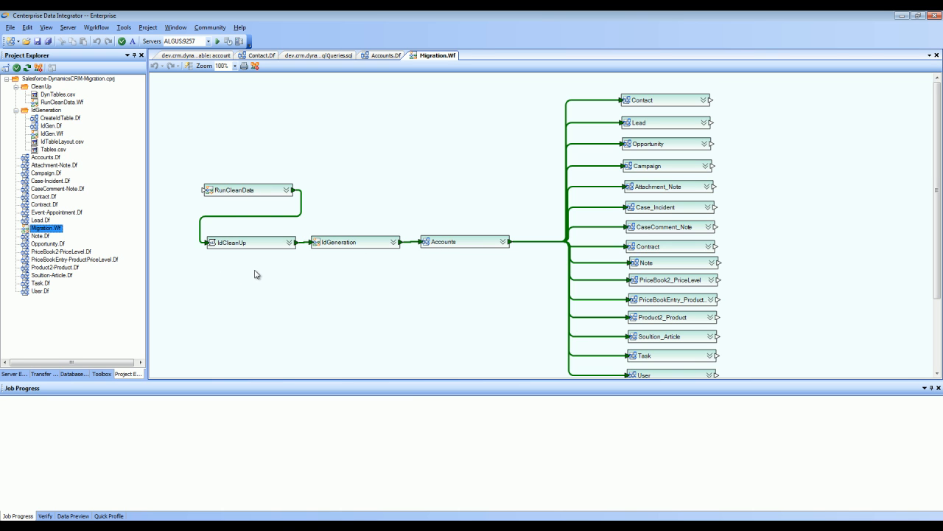
mouse_move(254, 269)
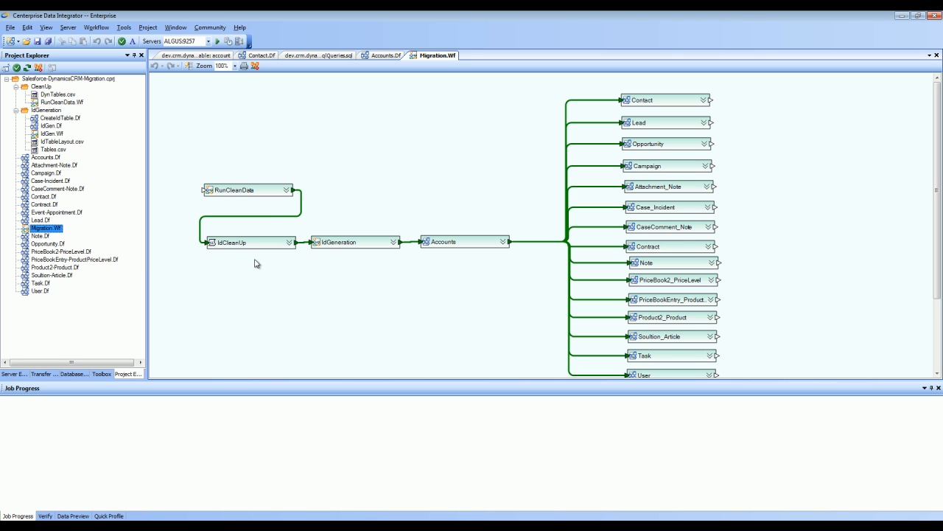
mouse_move(206, 483)
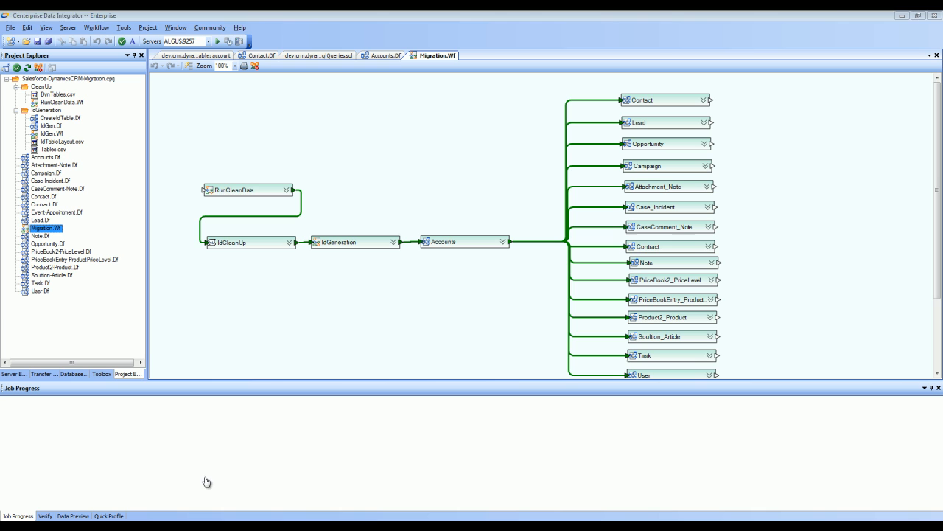
mouse_move(268, 374)
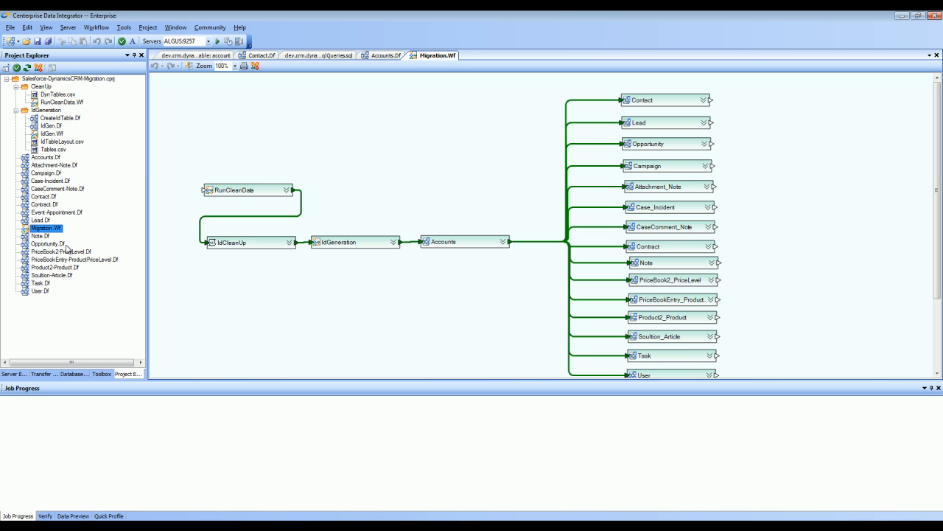
mouse_move(164, 181)
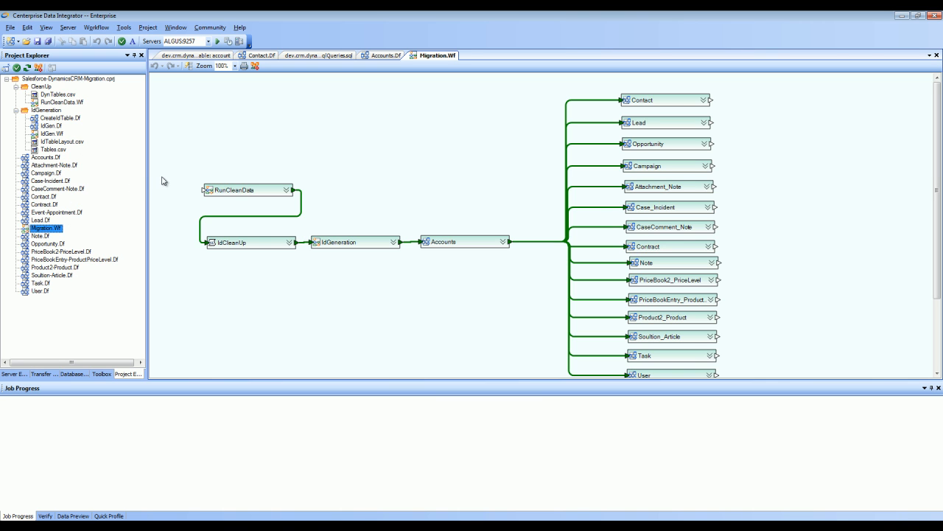
mouse_move(66, 192)
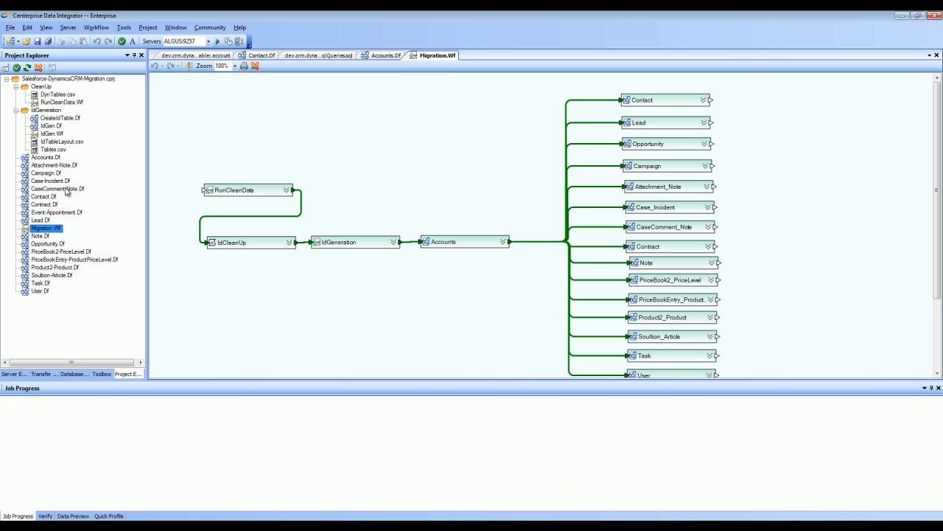
mouse_move(75, 286)
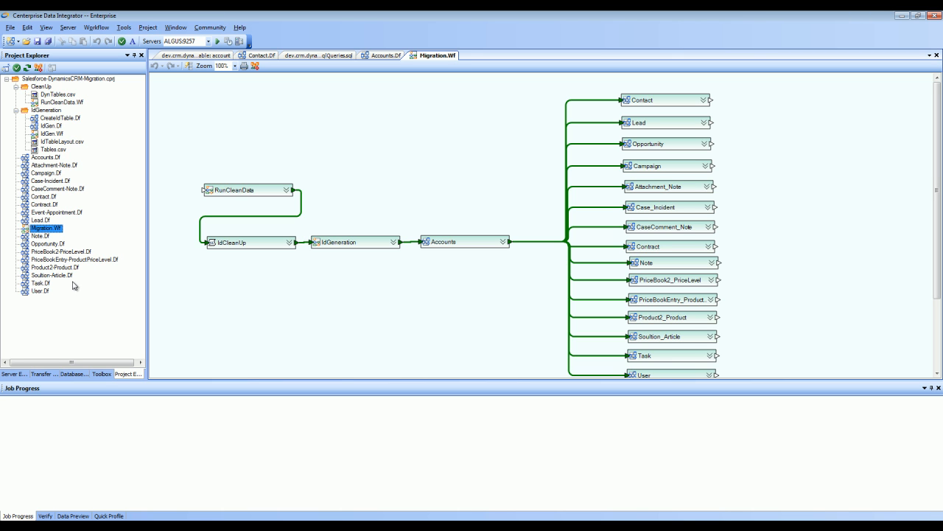
mouse_move(122, 229)
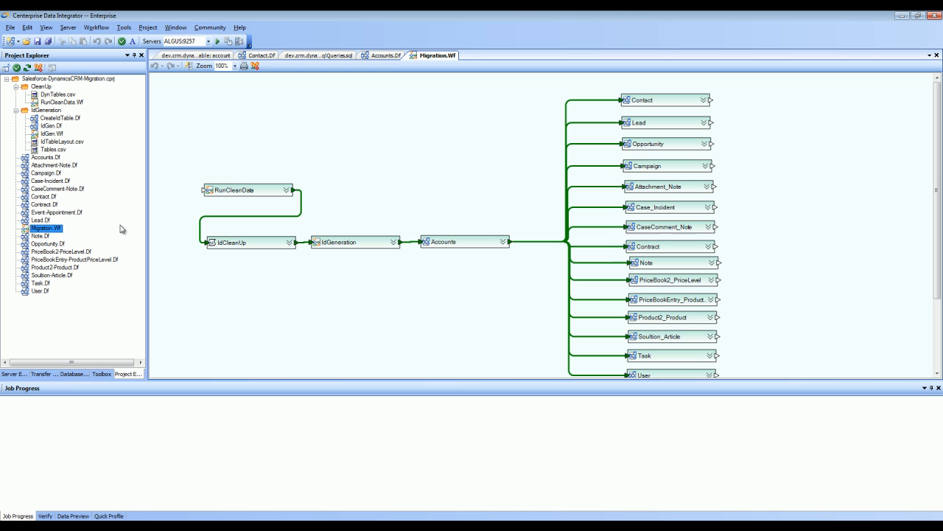
mouse_move(60, 172)
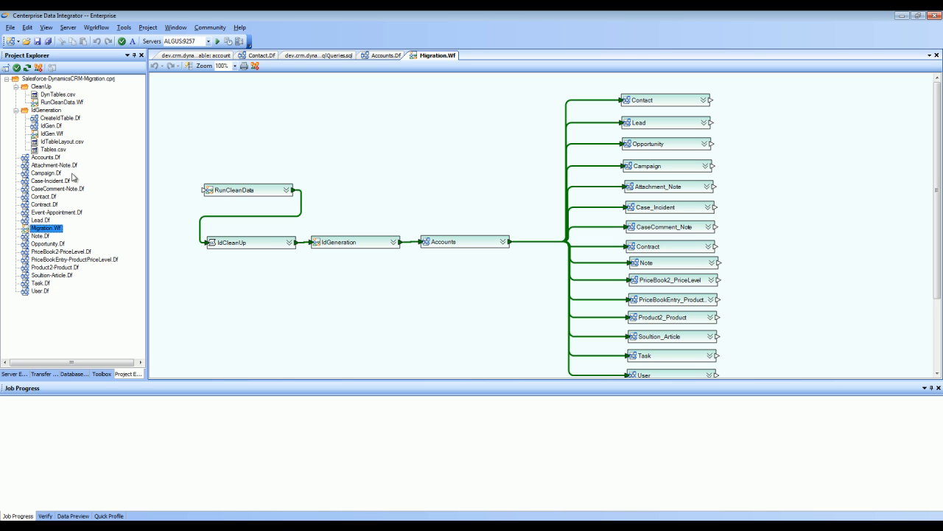
mouse_move(426, 66)
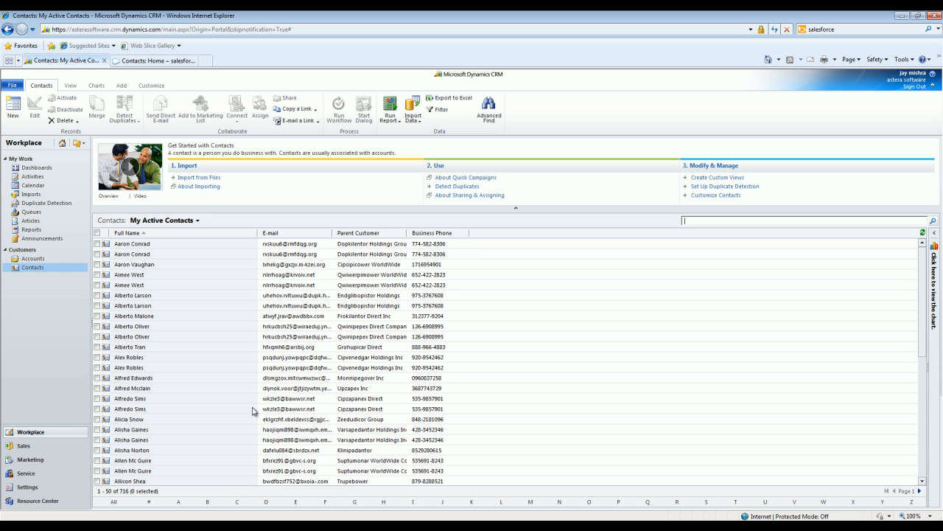
mouse_move(280, 335)
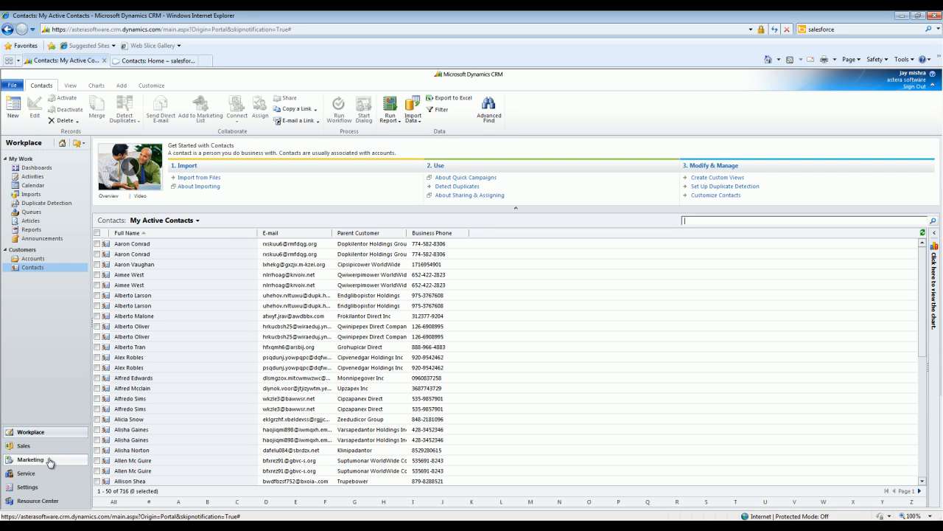
mouse_move(207, 311)
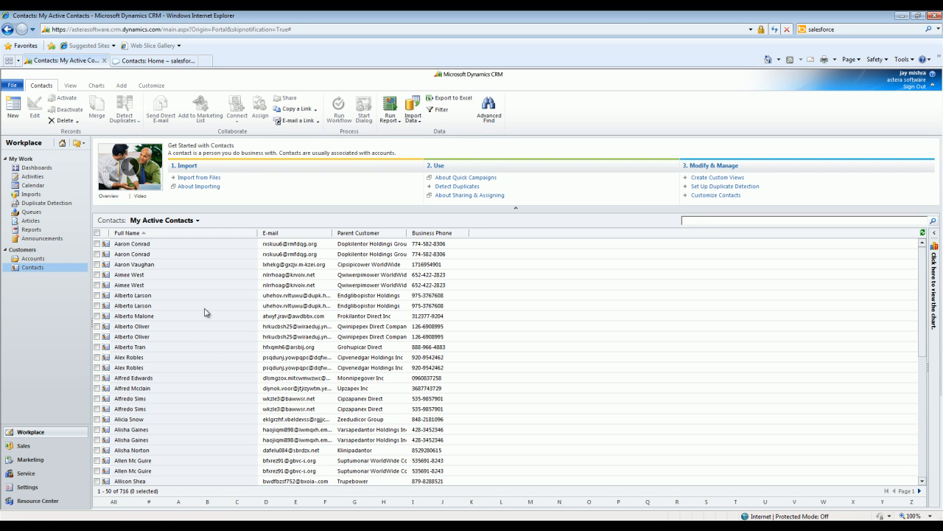
mouse_move(371, 263)
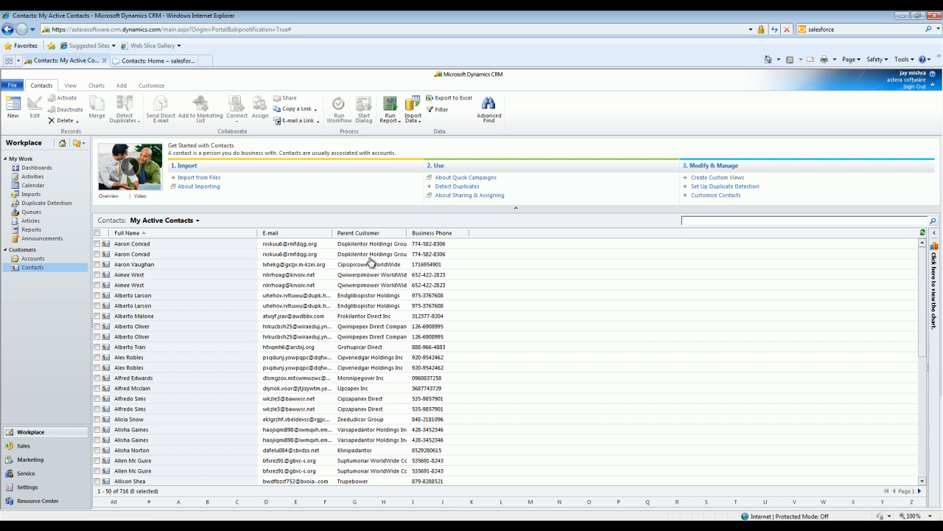
mouse_move(181, 250)
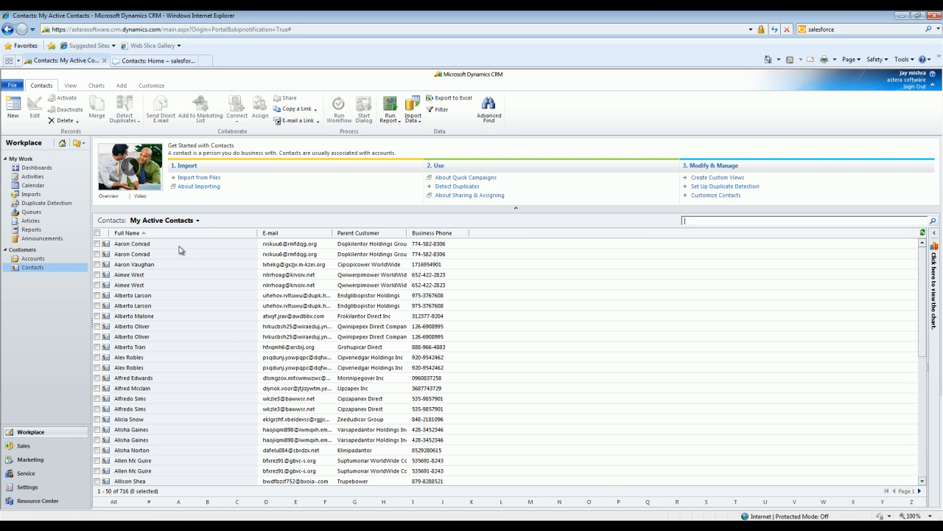
mouse_move(156, 250)
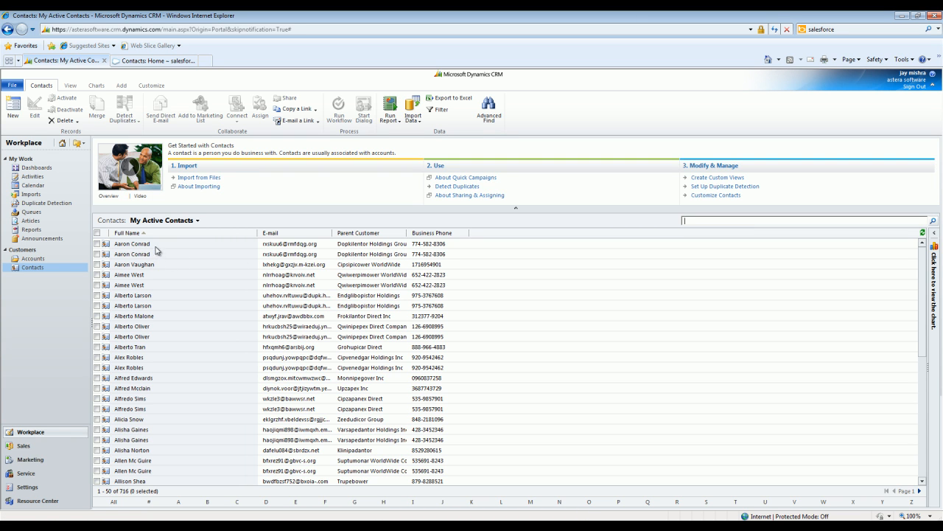
mouse_move(369, 253)
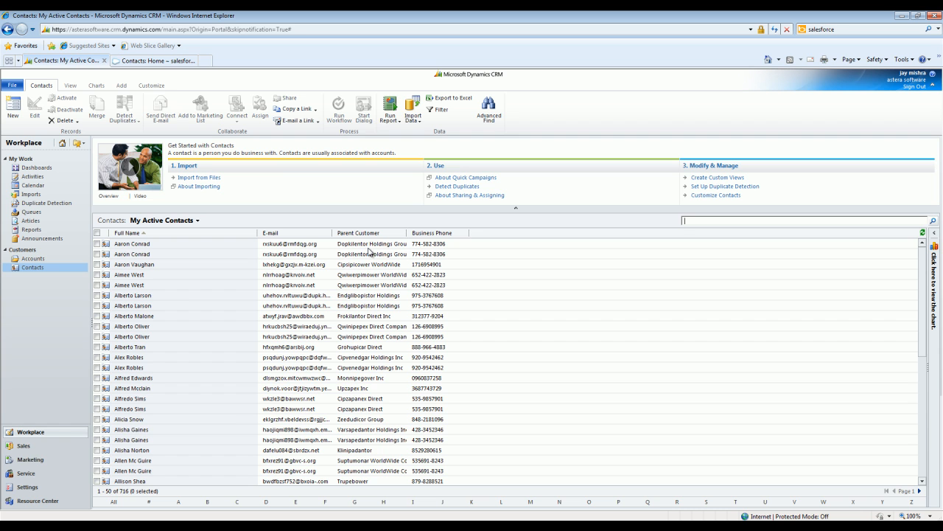
Switch back to Centerprise after reviewing the My Active Contacts list in Dynamics CRM
click(151, 60)
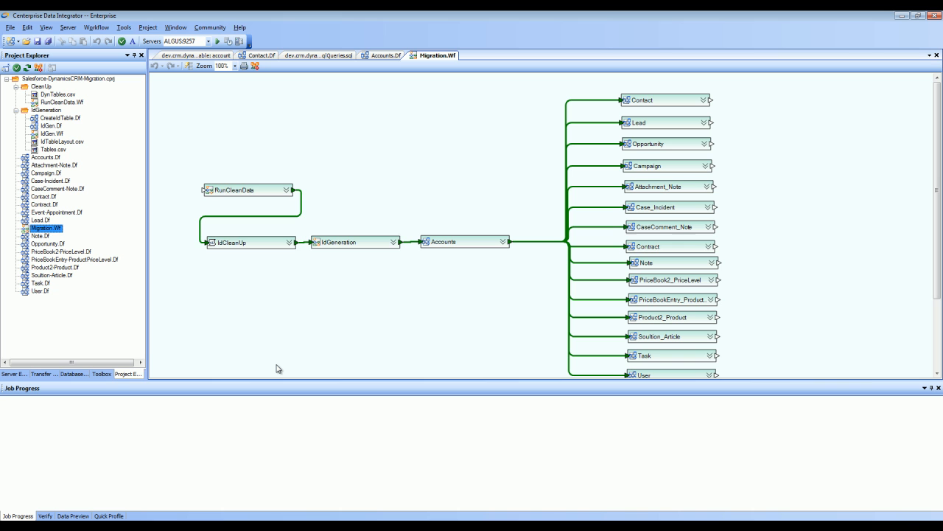
mouse_move(207, 366)
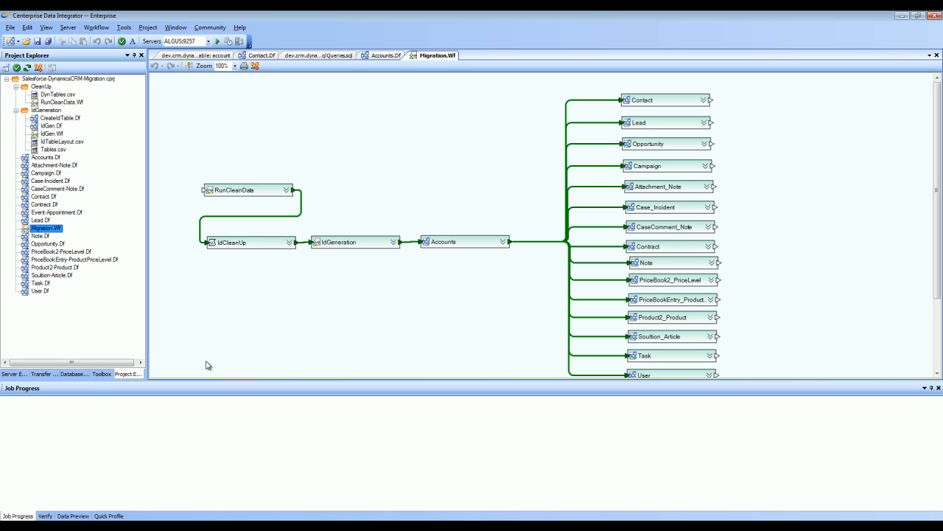
Show the Database Browser listing Dynamics CRM tables, starting with account
click(72, 374)
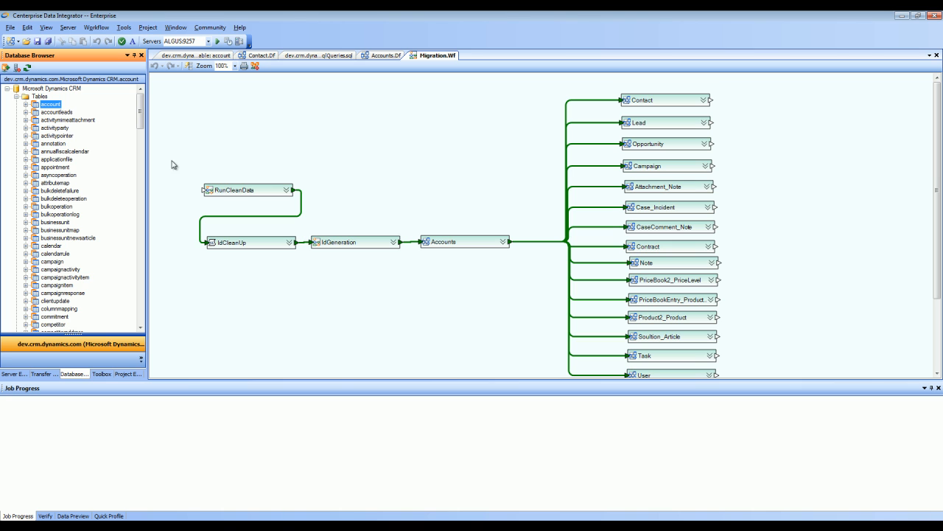
mouse_move(92, 127)
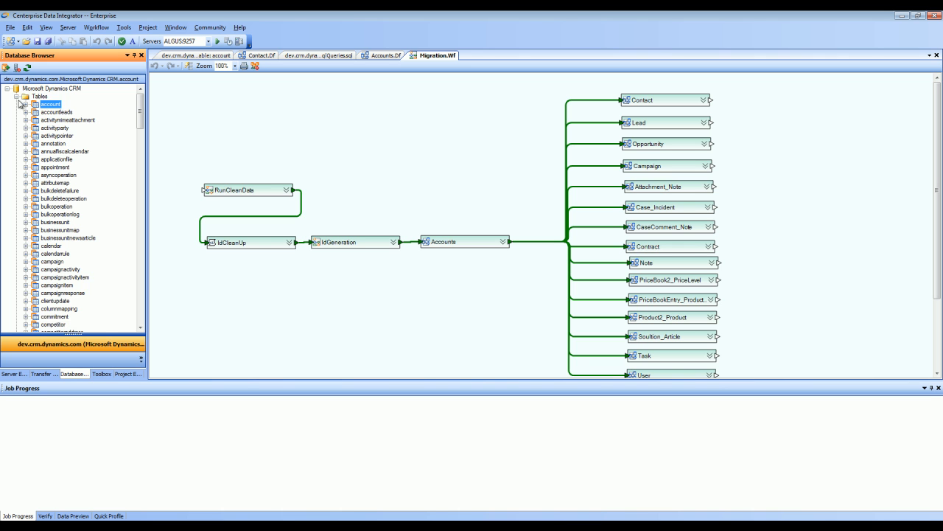
Expand the account table, view its columns and then keys, and open its context menu
click(19, 104)
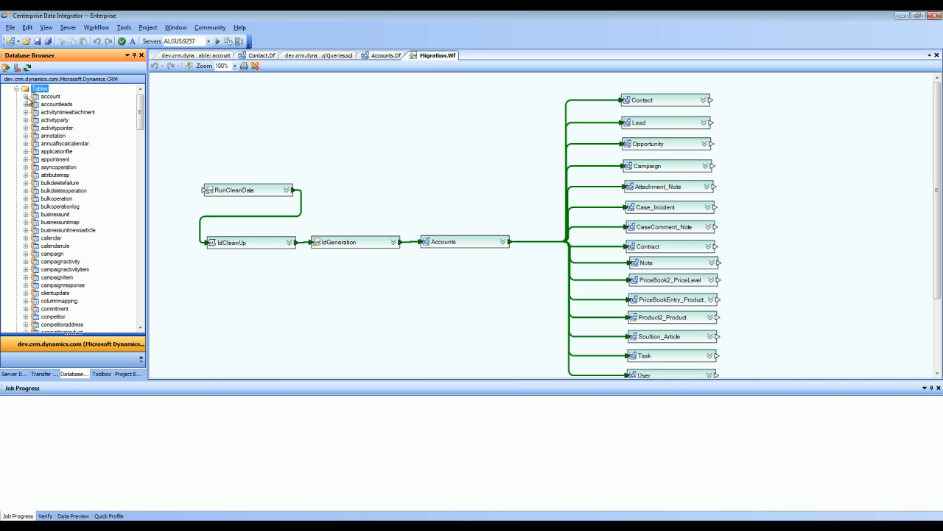
click(25, 96)
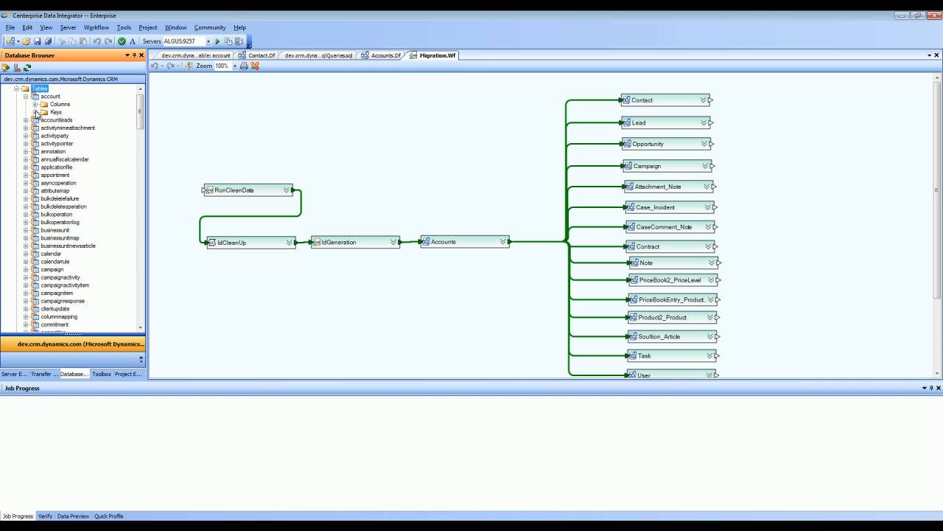
click(36, 104)
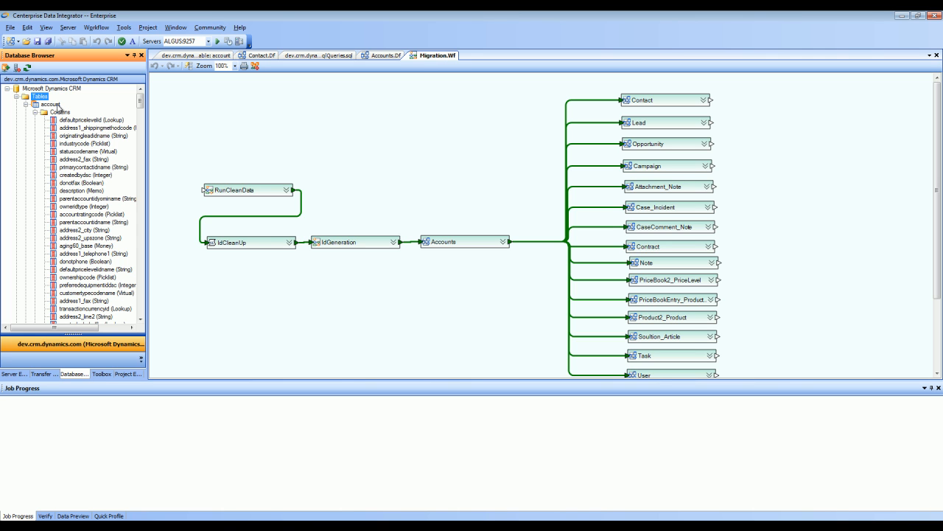
mouse_move(63, 125)
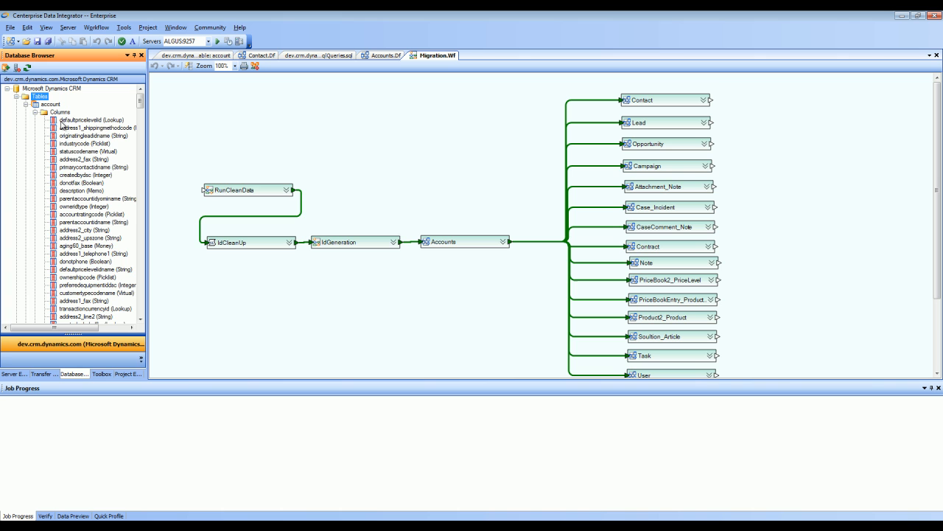
click(51, 104)
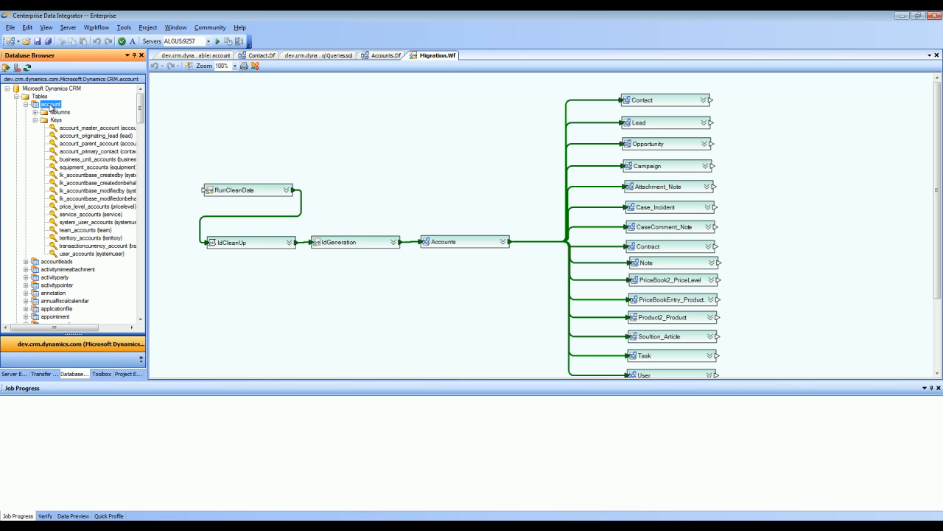
right_click(50, 104)
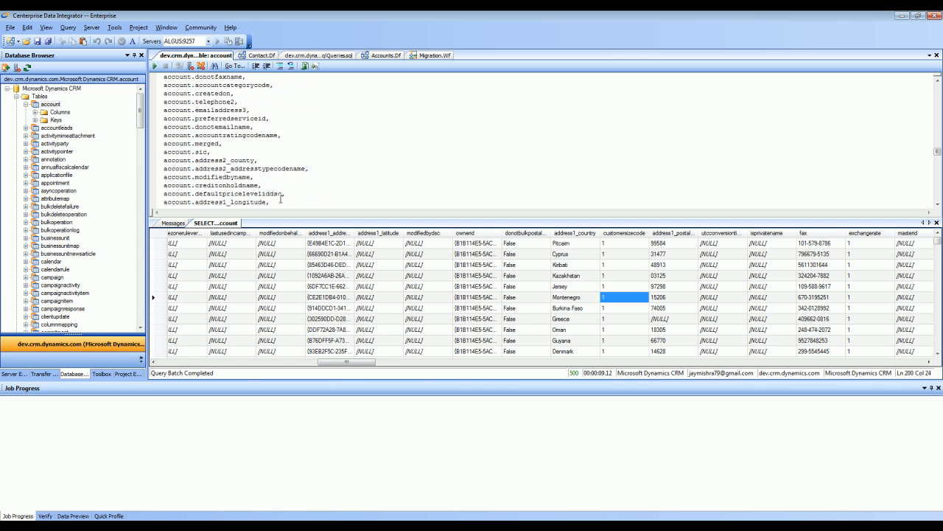
Review the account SELECT query text and its returned rows, then switch query tabs
scroll(up, 3)
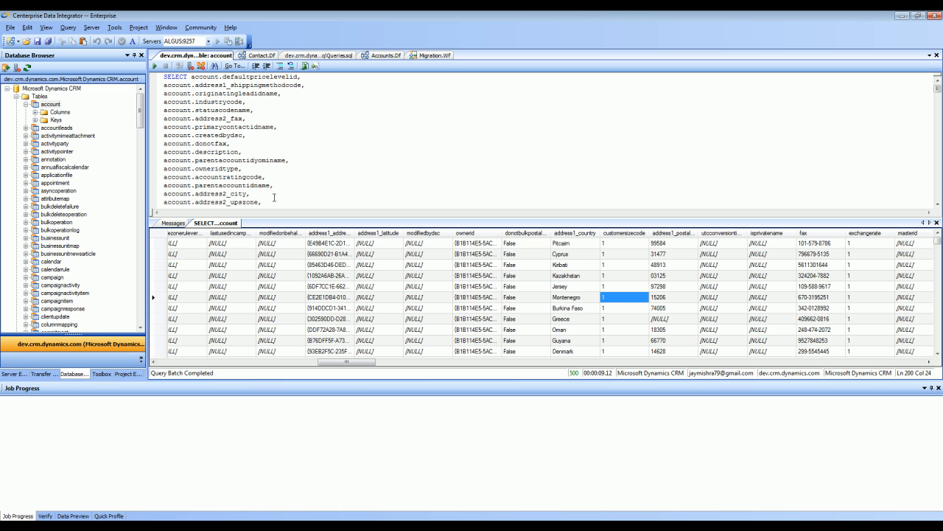
click(420, 286)
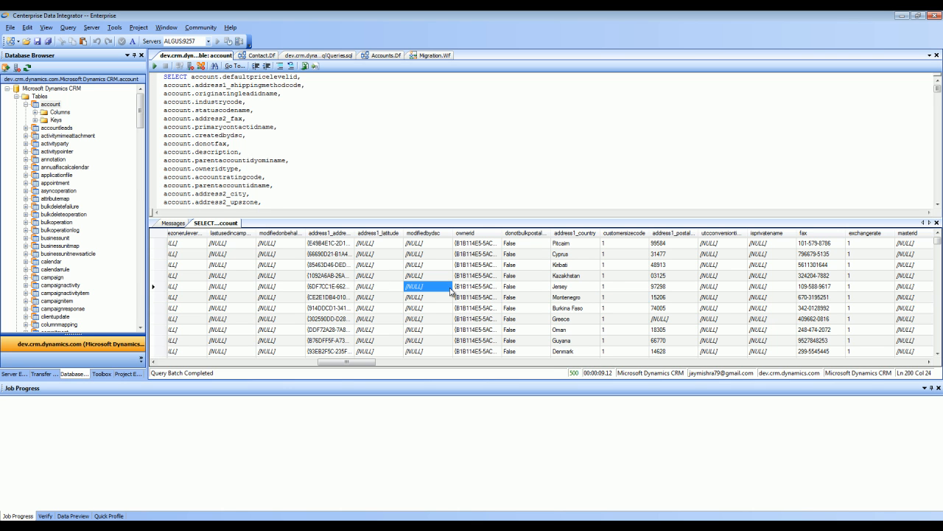
click(231, 143)
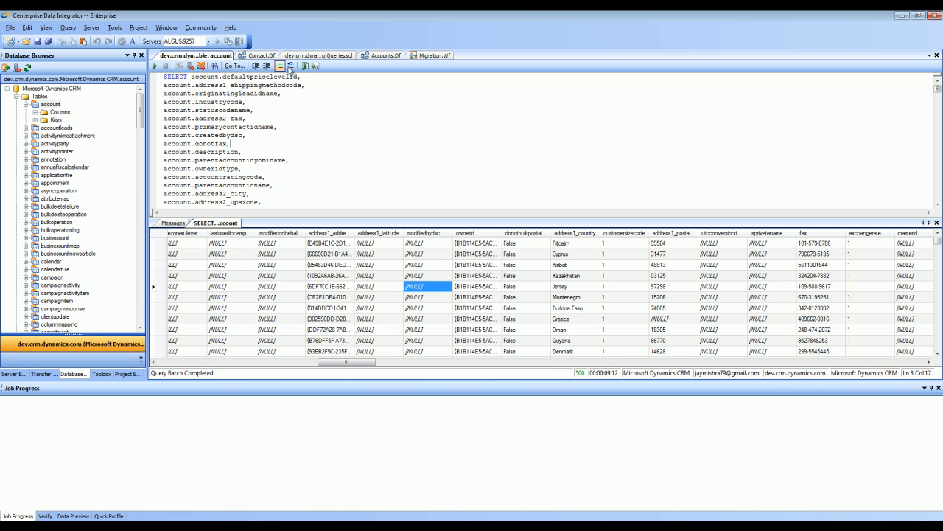
click(317, 55)
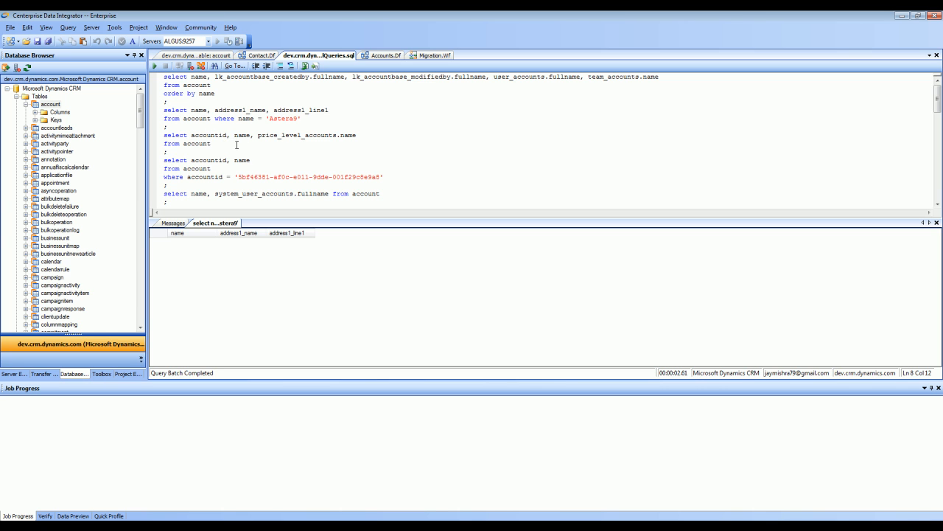
mouse_move(292, 156)
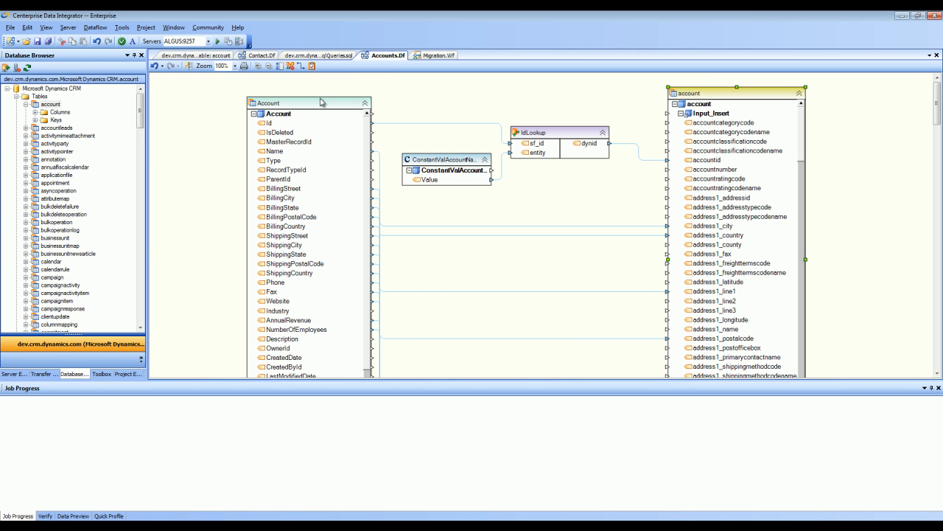
mouse_move(55, 139)
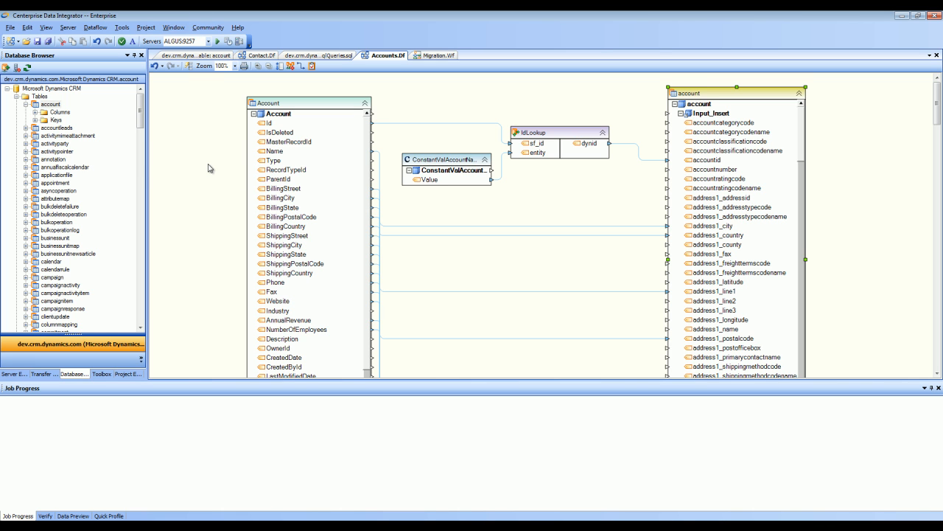
mouse_move(247, 224)
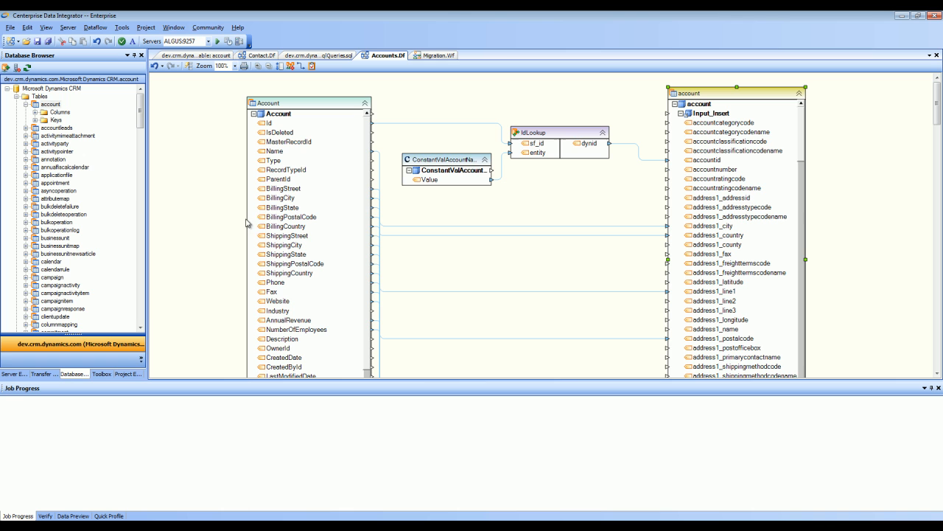
mouse_move(214, 310)
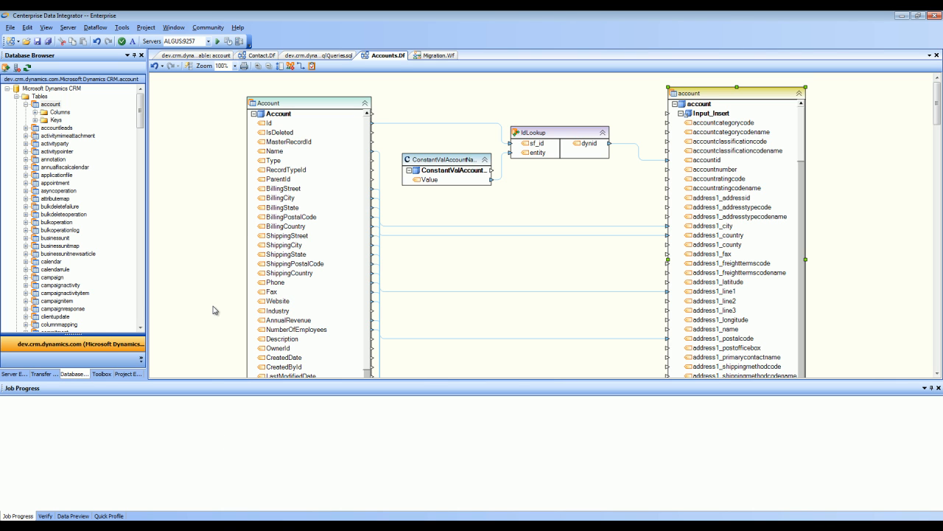